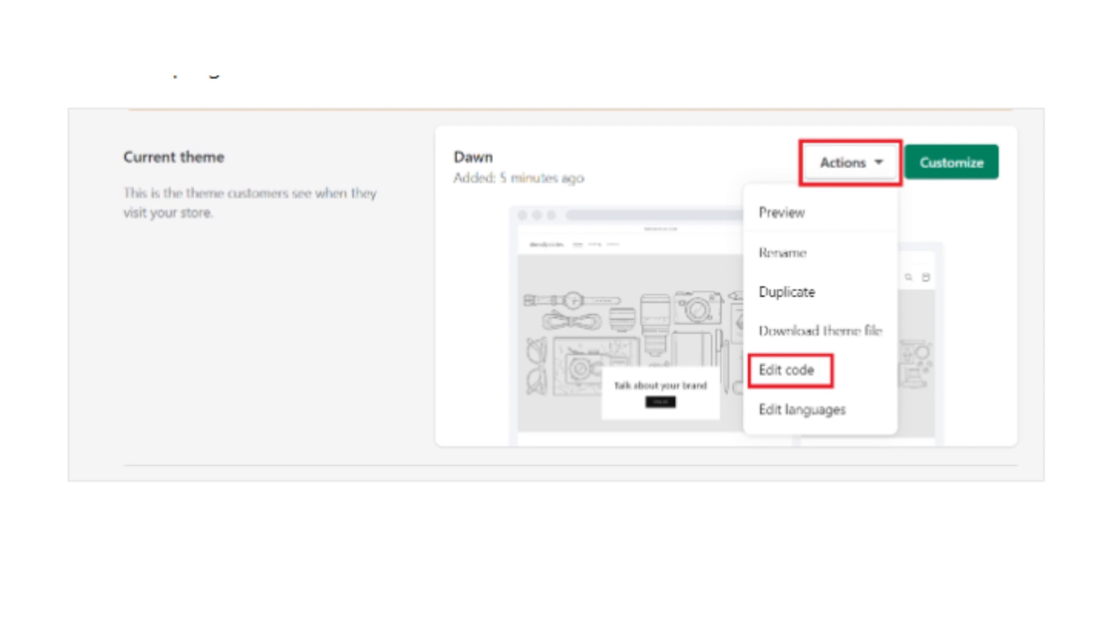
- Open the code editor for the current Dawn theme from its Actions menu
click(788, 370)
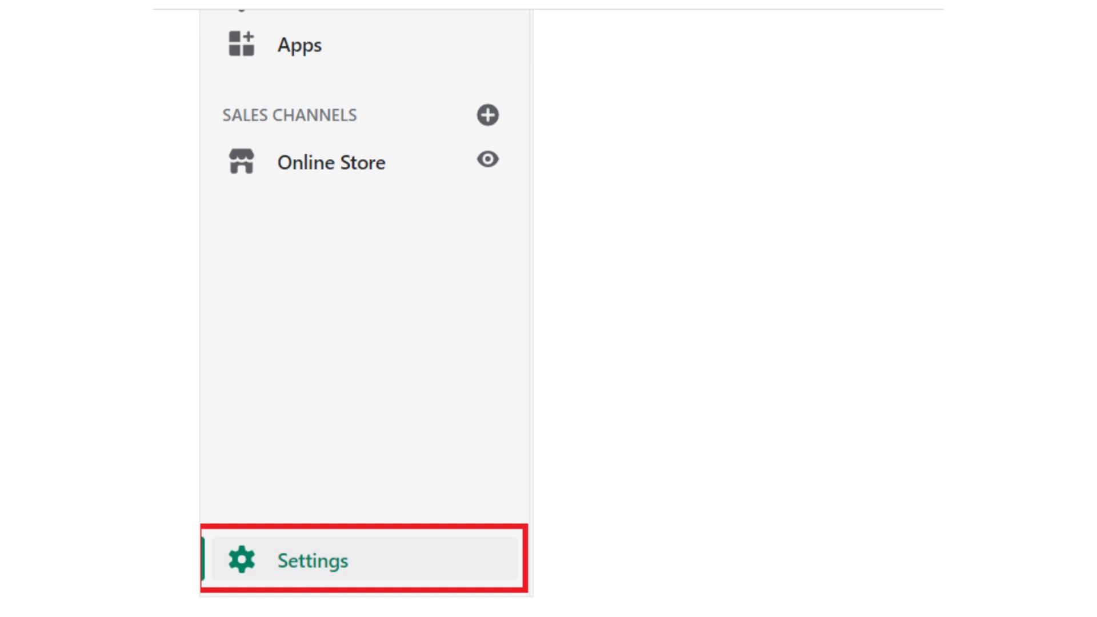
- Go to the store's Settings from the admin sidebar
click(312, 560)
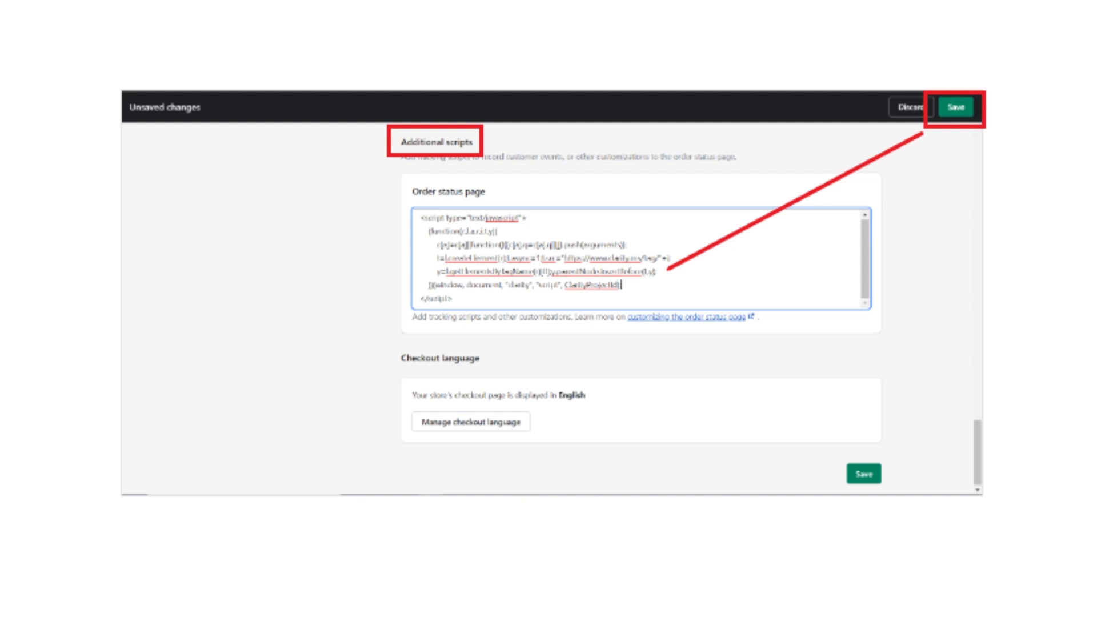
- Save the Clarity tracking script in the order status page's Additional scripts
click(956, 107)
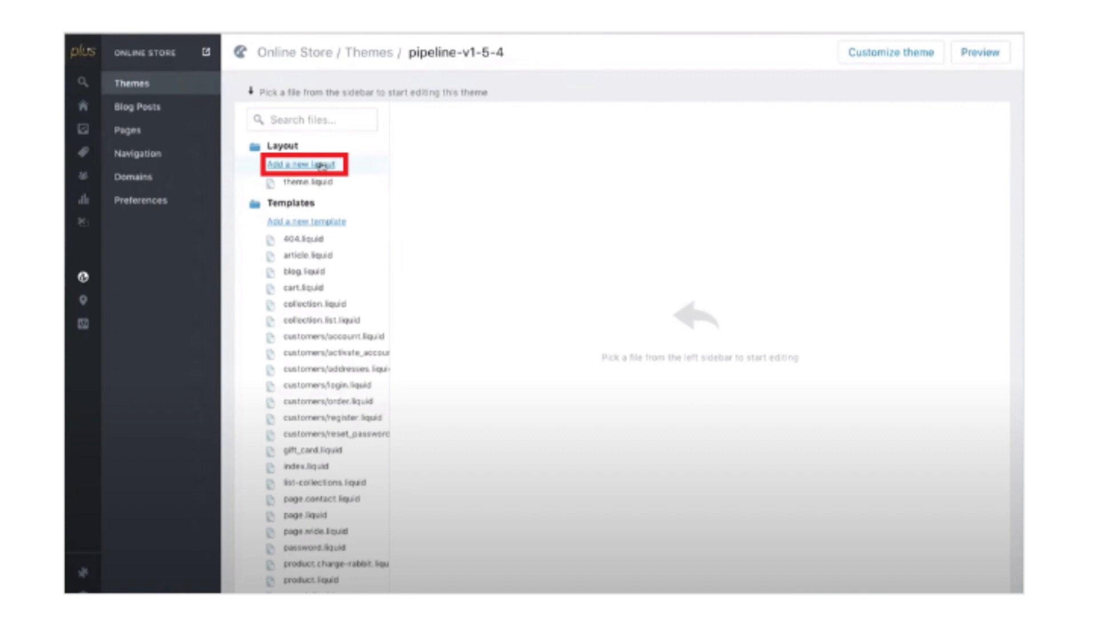
- Add a new layout to pipeline-v1-5-4 based on the checkout layout
click(300, 165)
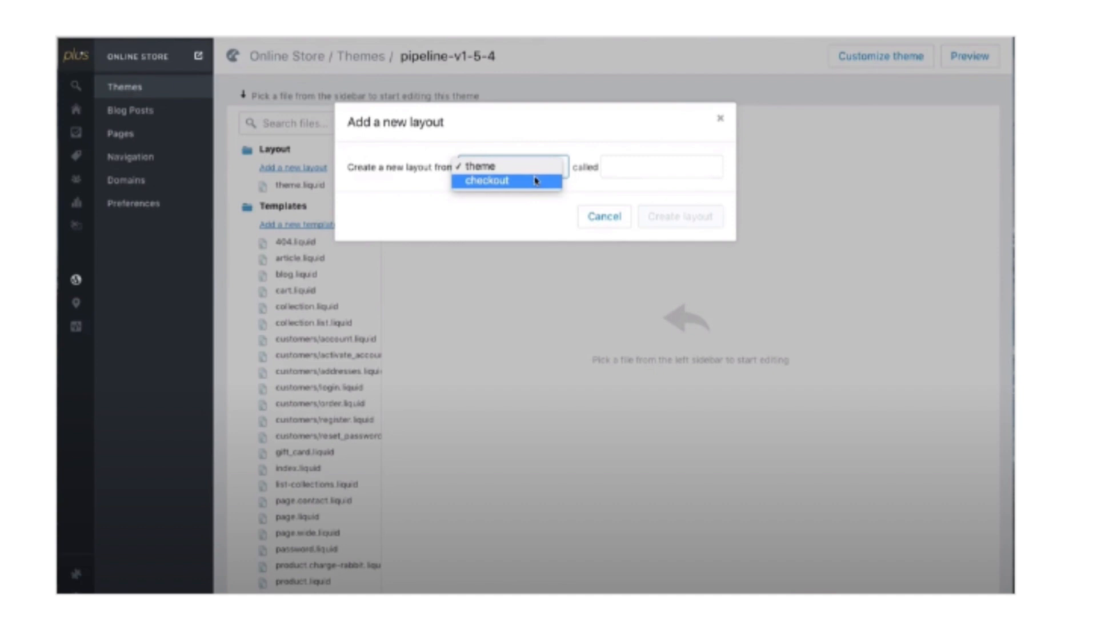
click(505, 180)
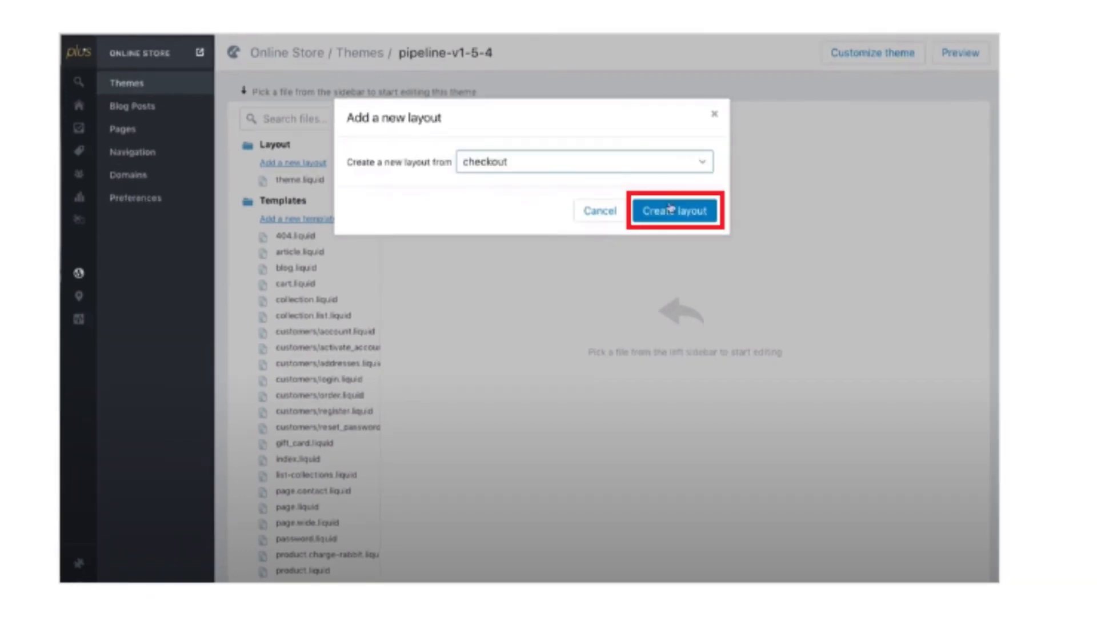